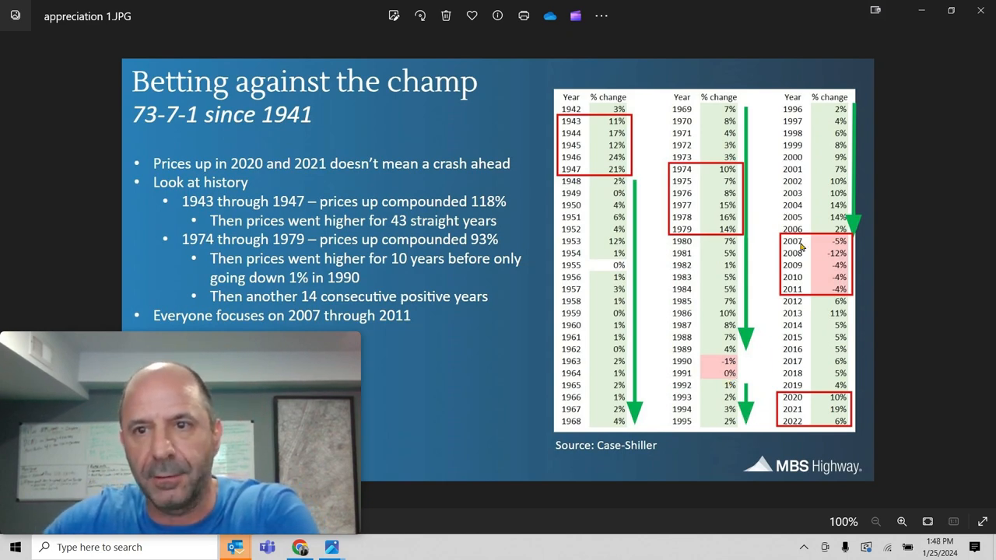
mouse_move(803, 247)
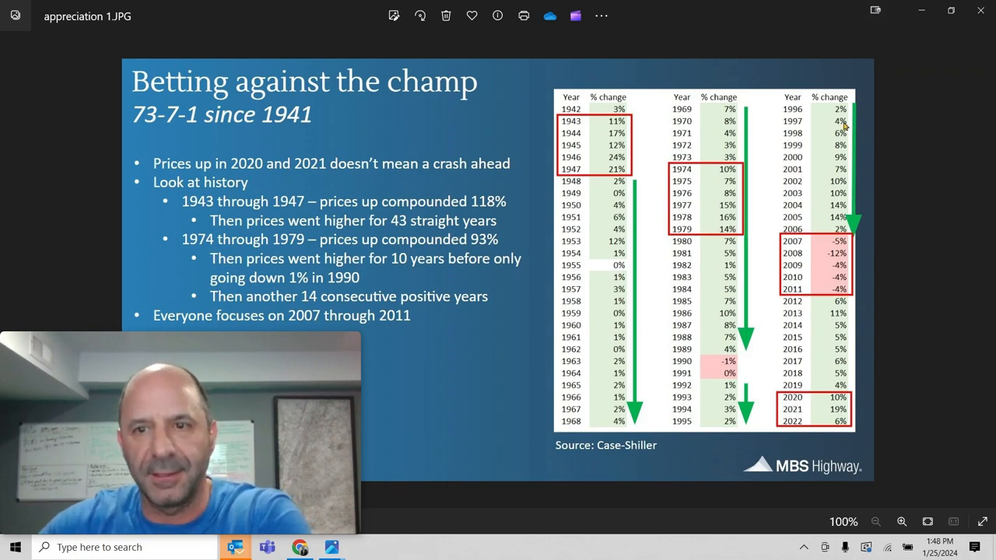
mouse_move(848, 194)
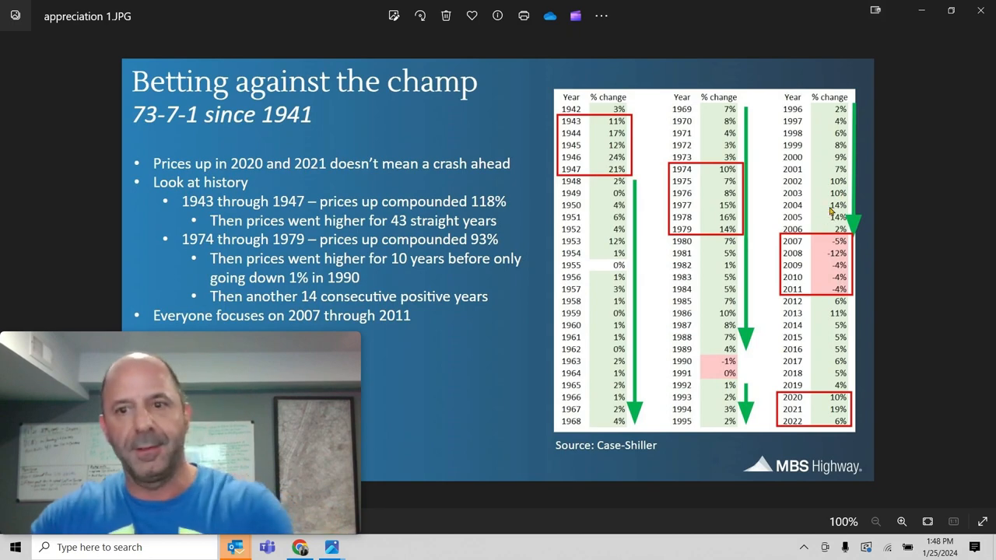
mouse_move(849, 239)
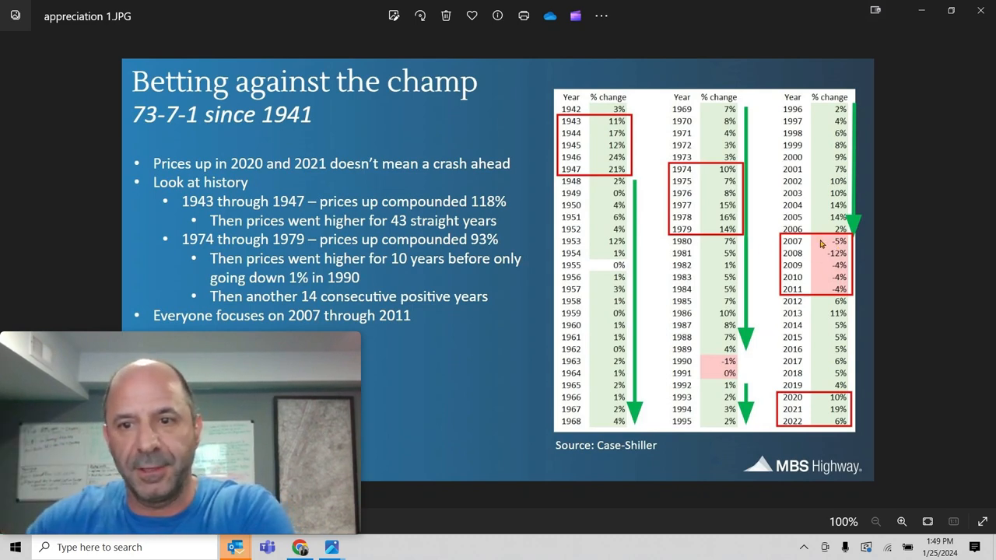
mouse_move(840, 308)
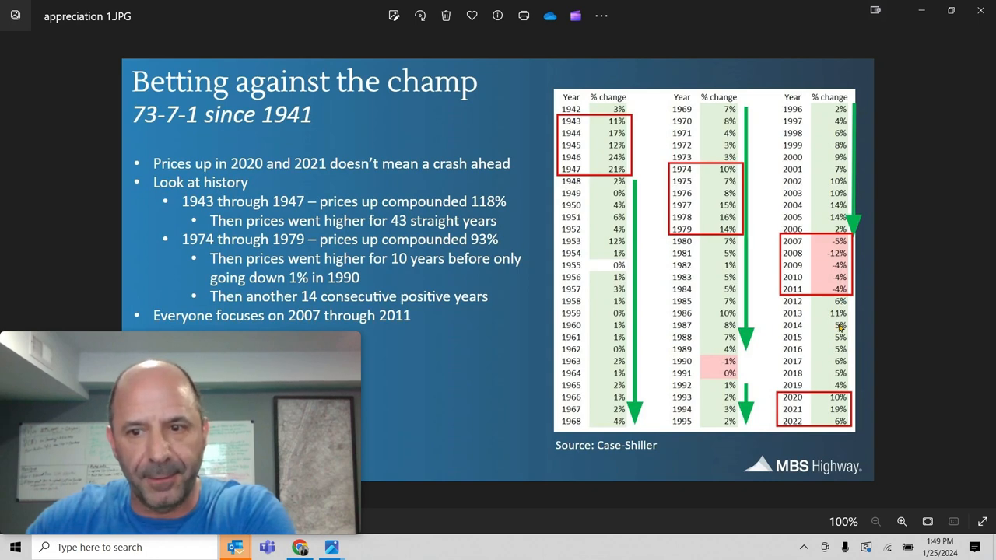
mouse_move(838, 420)
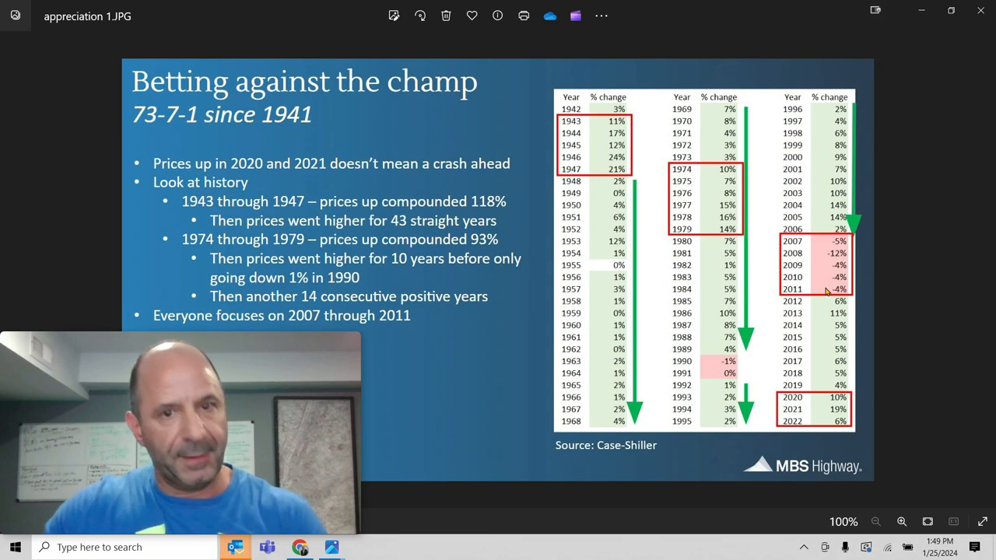
mouse_move(406, 278)
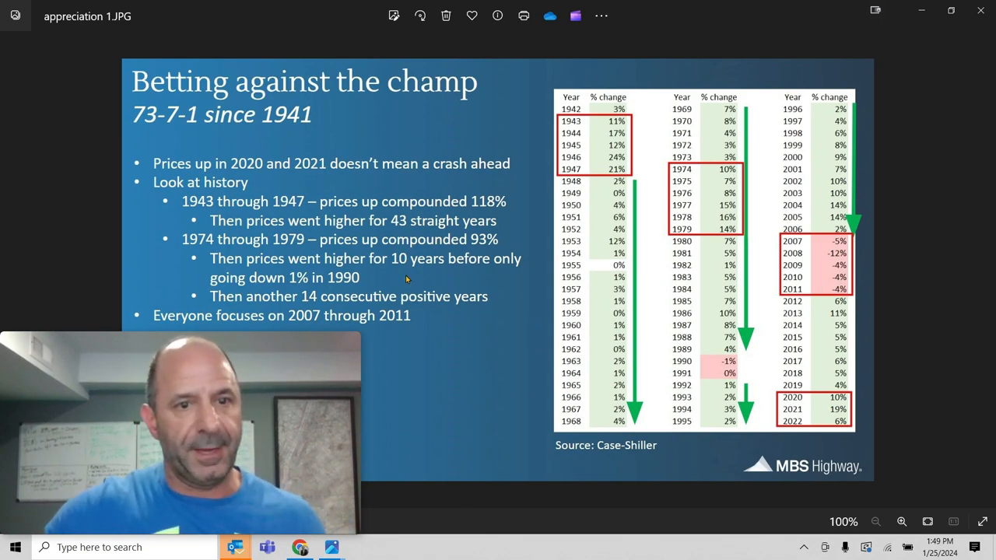
mouse_move(397, 210)
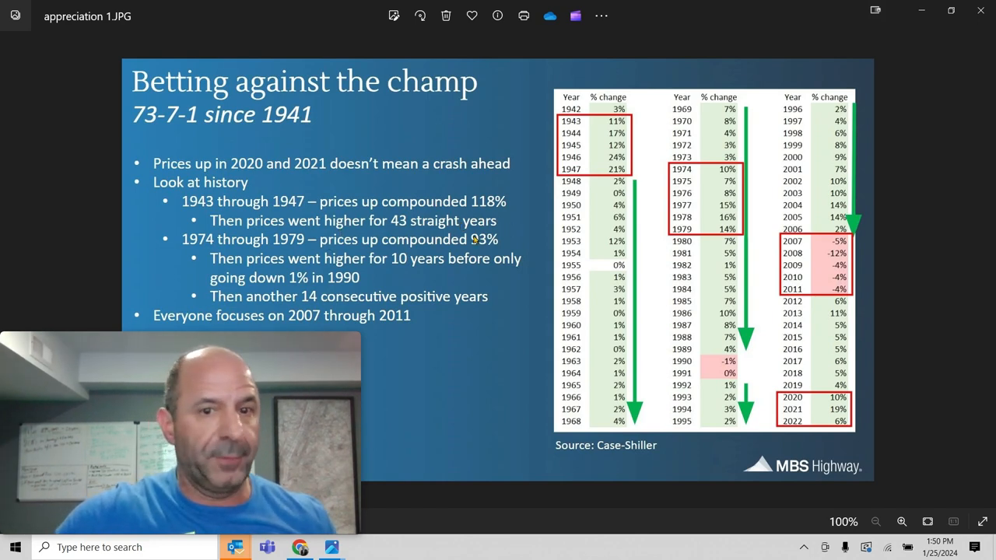
mouse_move(282, 277)
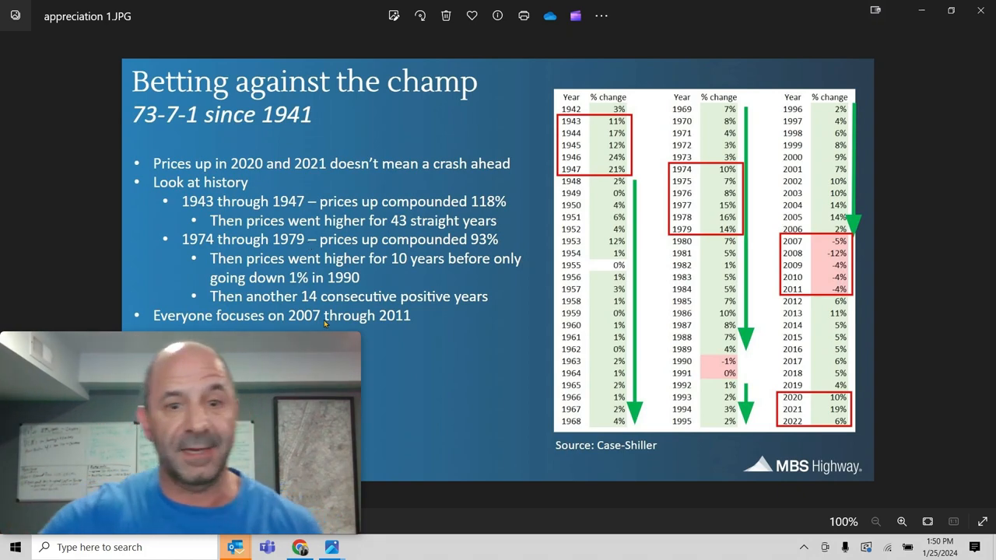
mouse_move(391, 346)
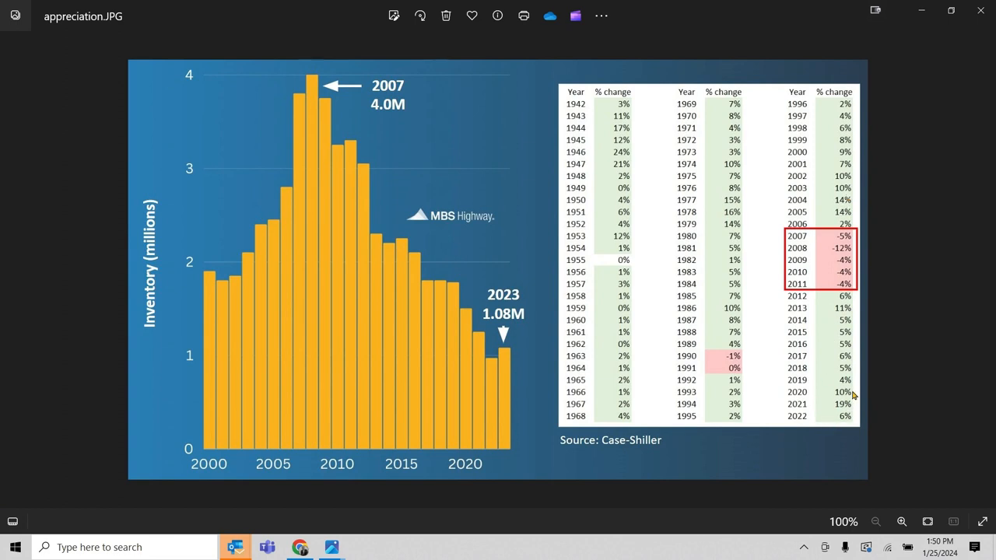
mouse_move(848, 395)
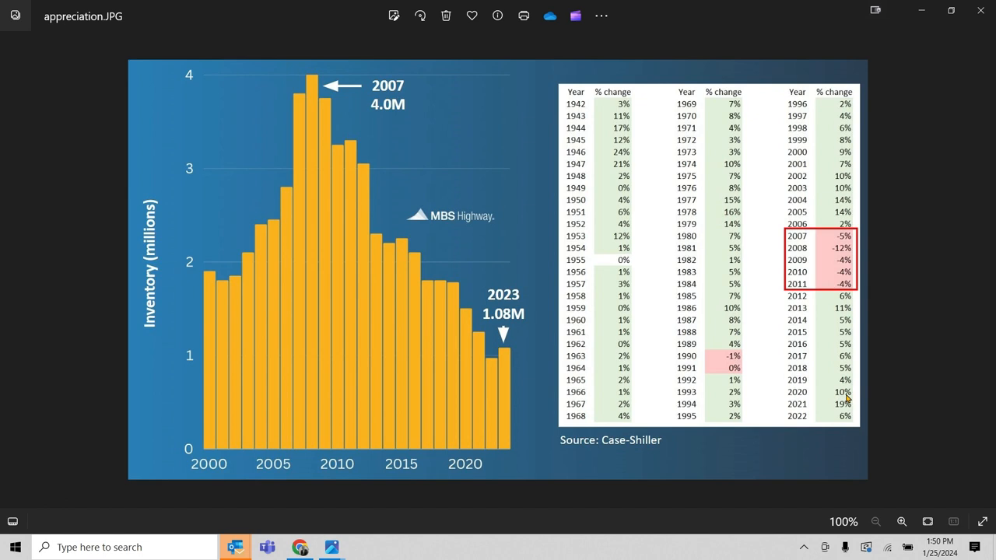
mouse_move(846, 401)
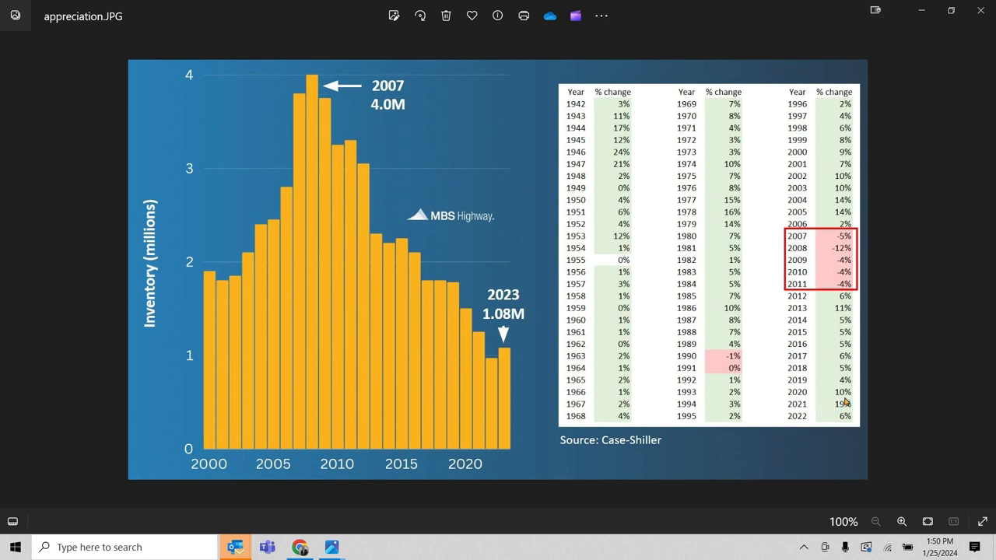
mouse_move(622, 352)
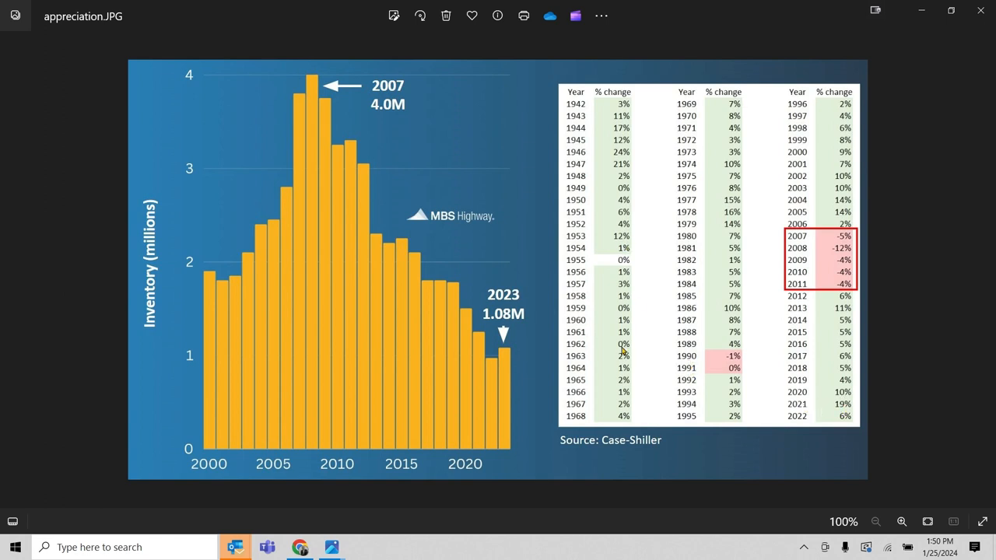
mouse_move(457, 150)
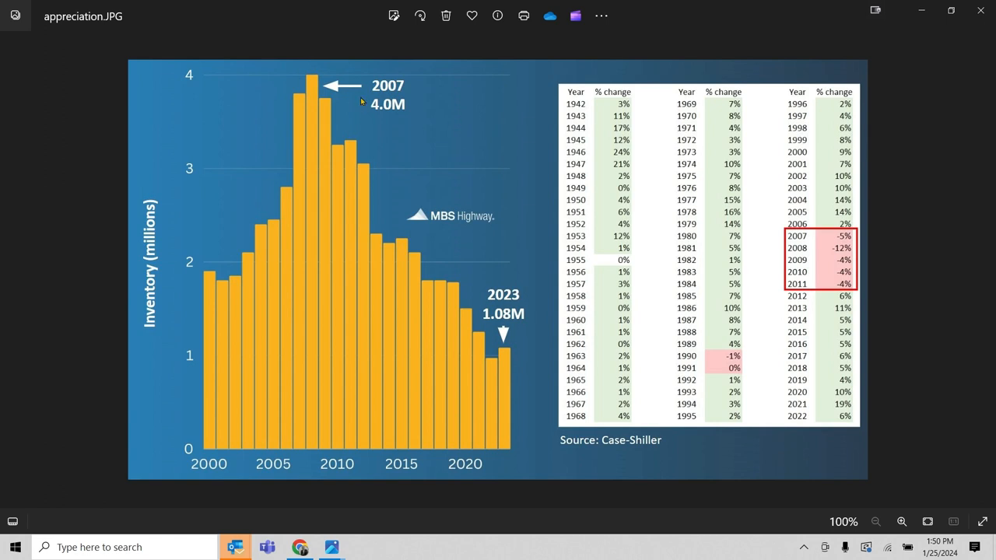
mouse_move(392, 111)
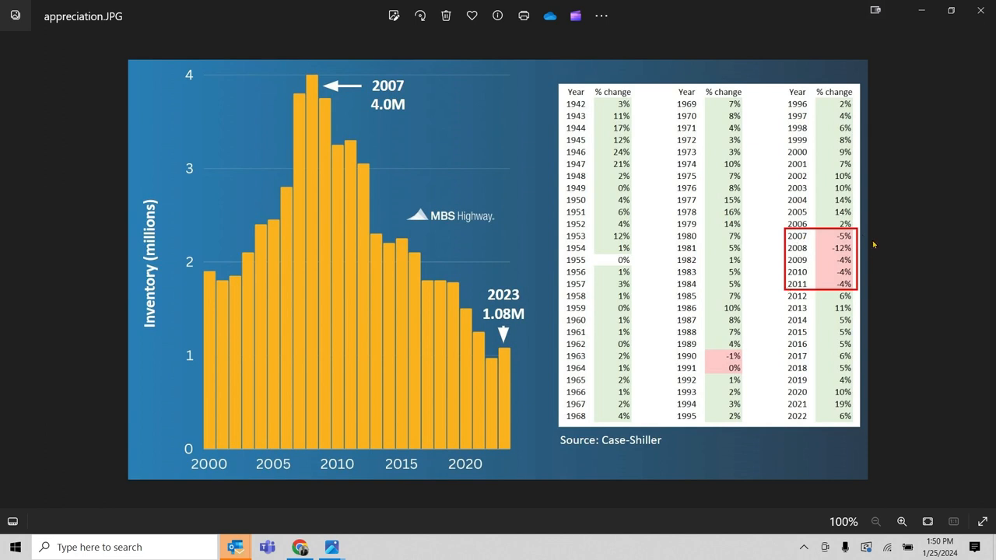
mouse_move(818, 250)
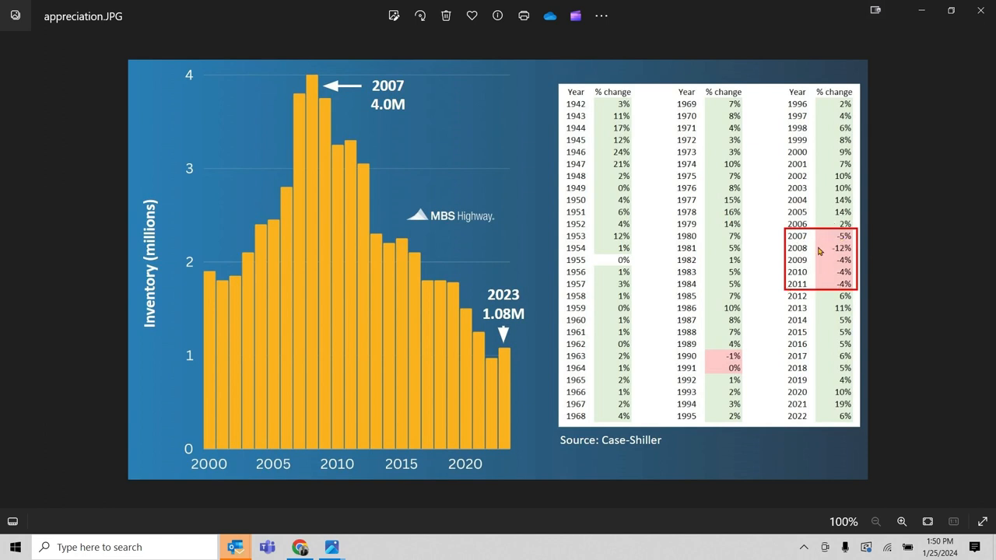
mouse_move(507, 333)
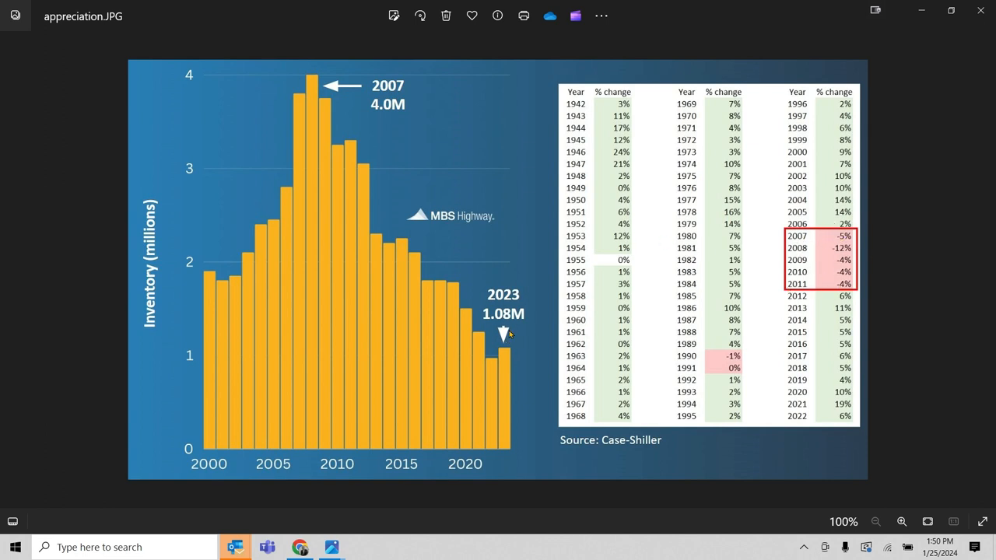
mouse_move(505, 327)
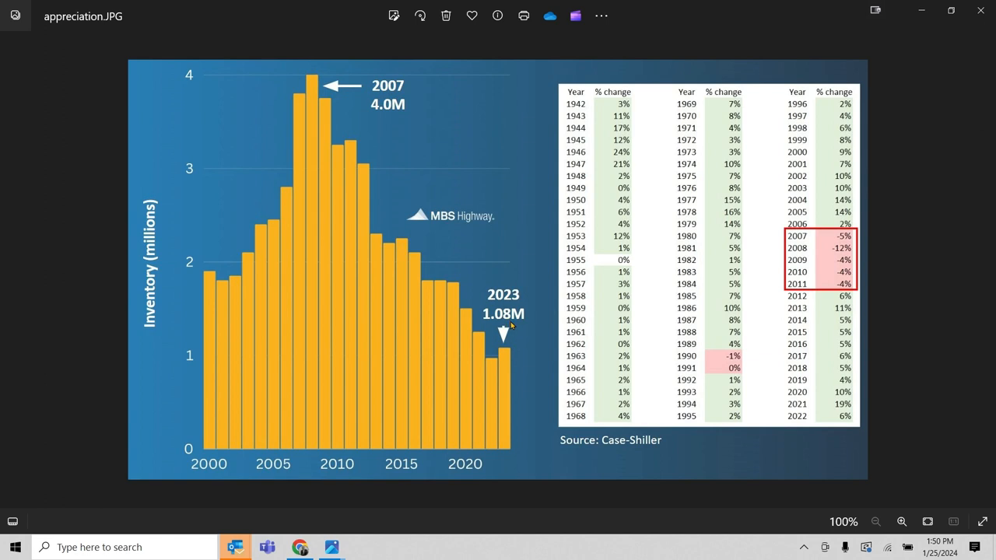
mouse_move(512, 325)
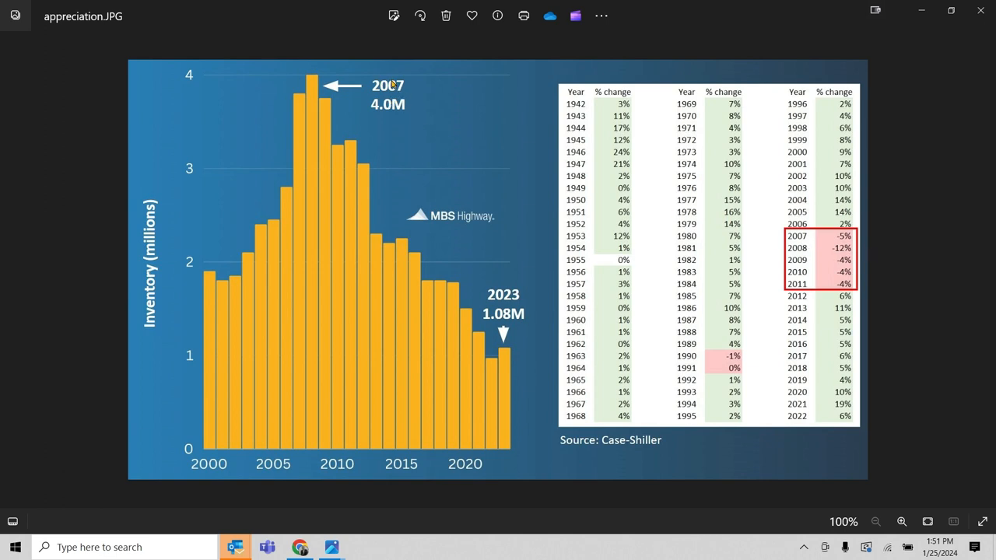
mouse_move(368, 95)
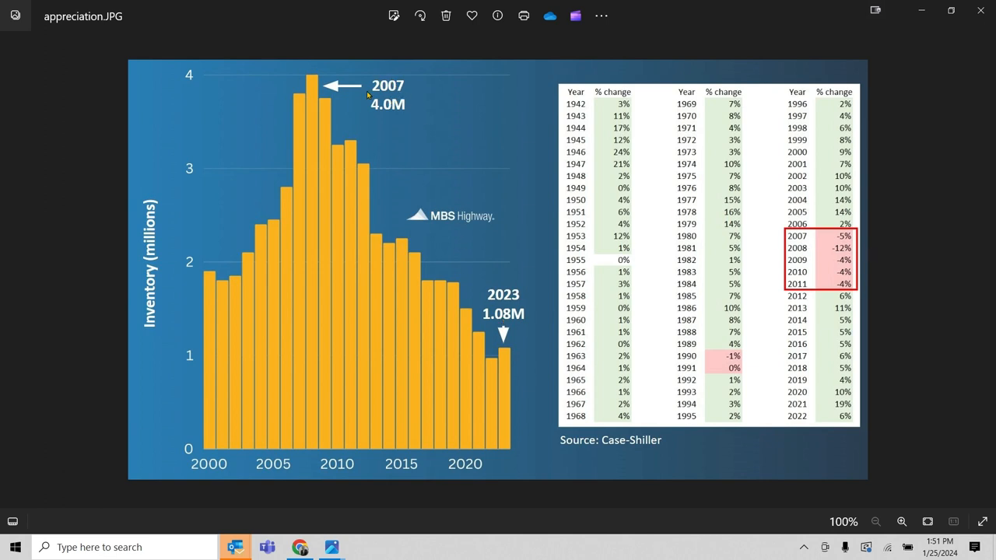
mouse_move(511, 352)
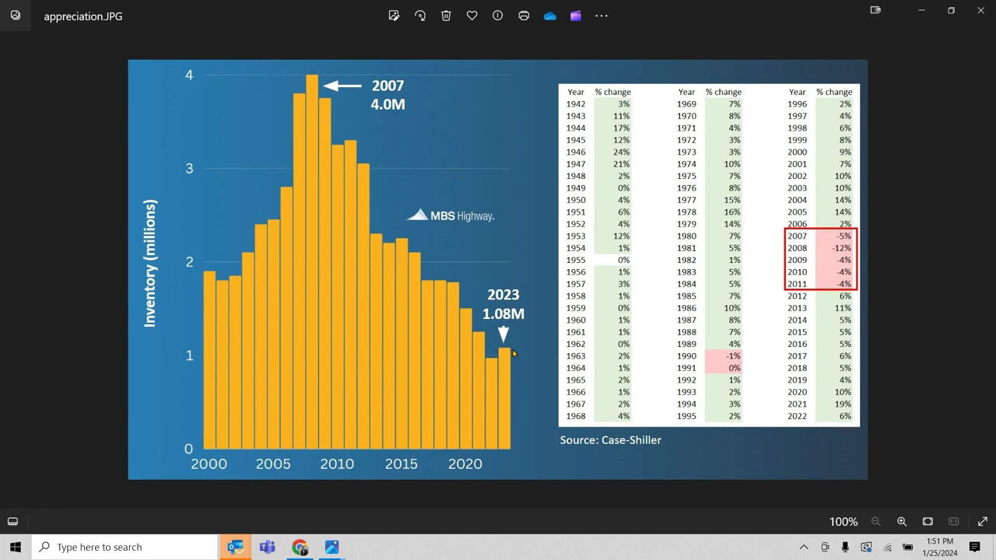
mouse_move(388, 106)
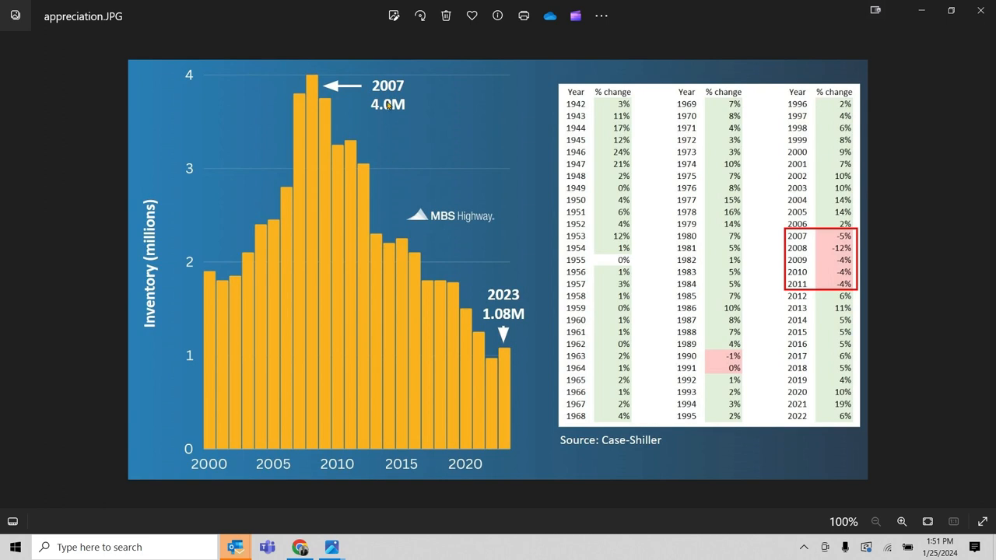
mouse_move(515, 349)
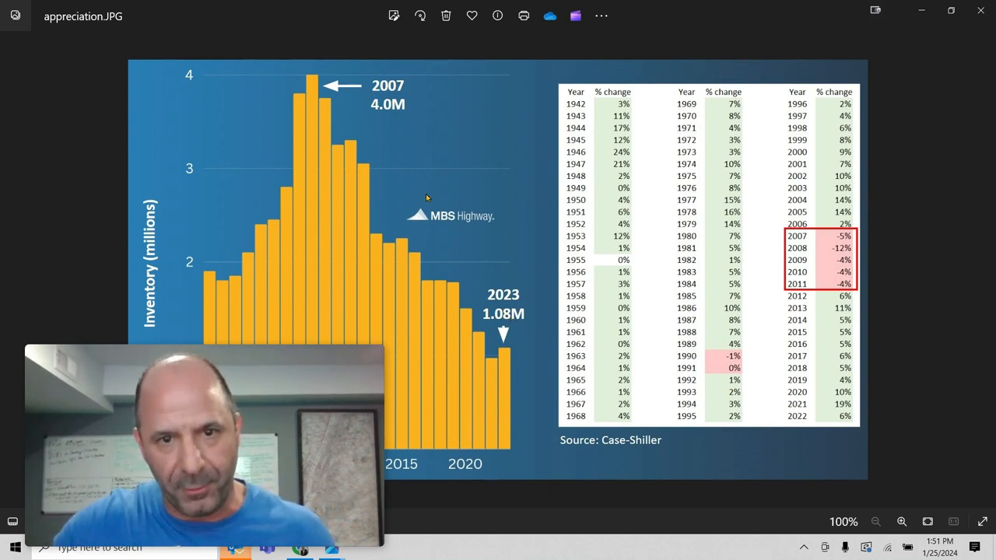
mouse_move(437, 230)
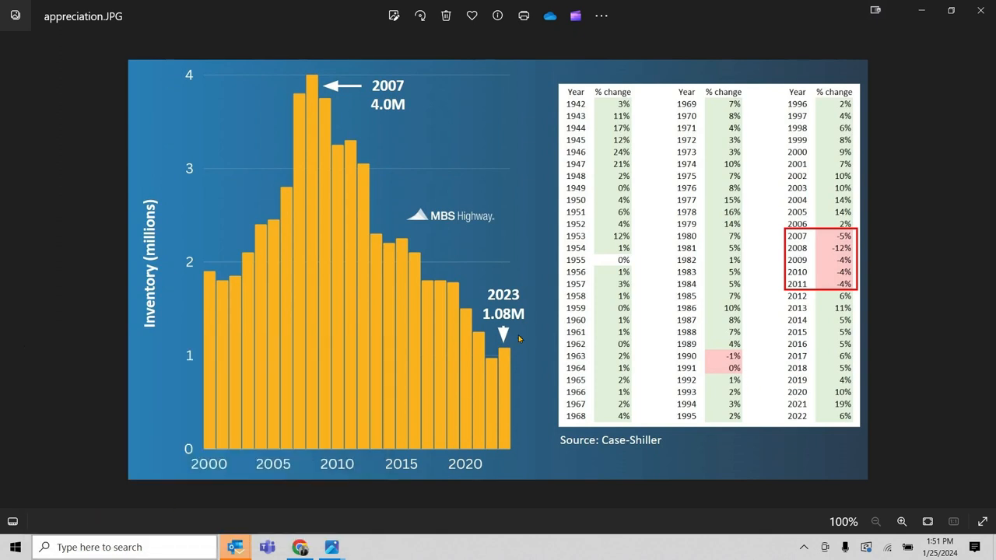
mouse_move(532, 304)
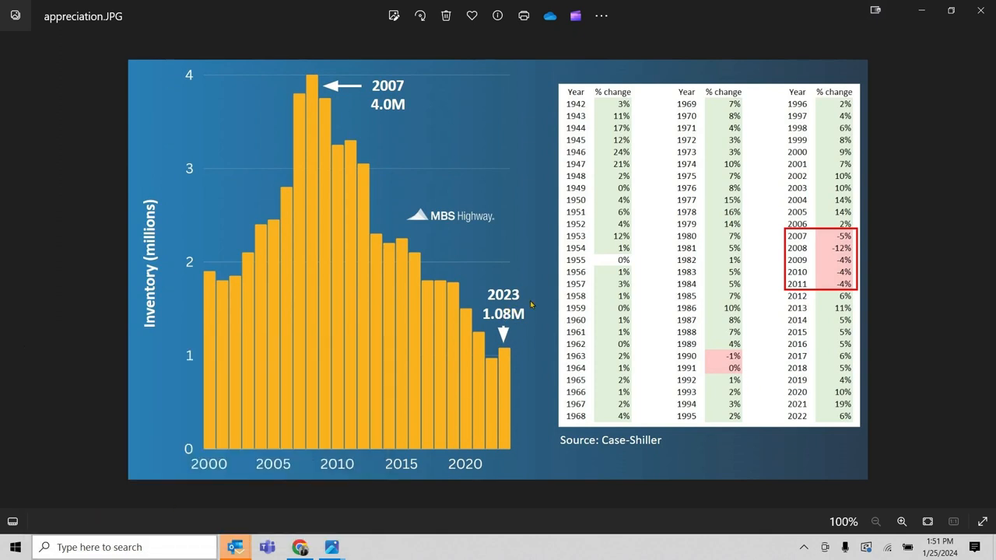
mouse_move(383, 137)
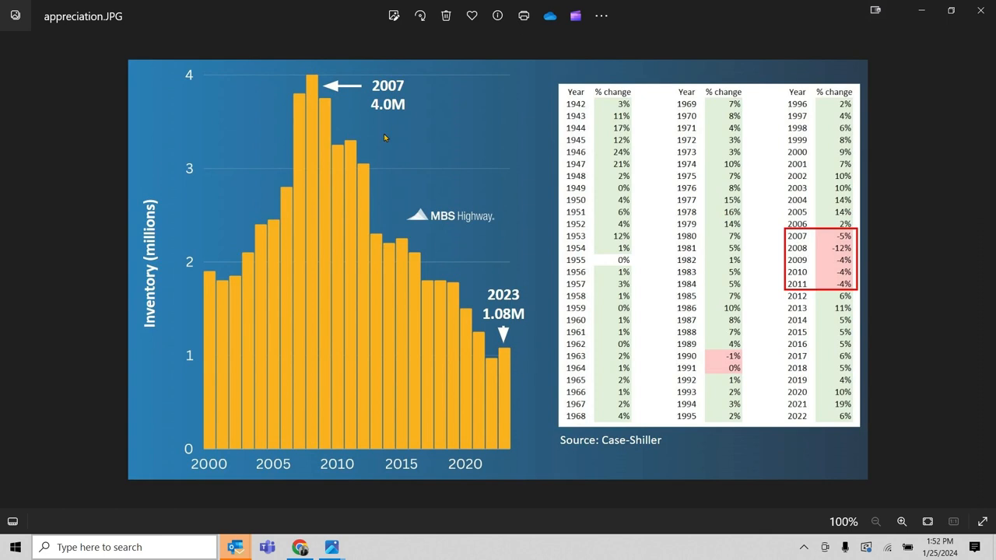
mouse_move(386, 115)
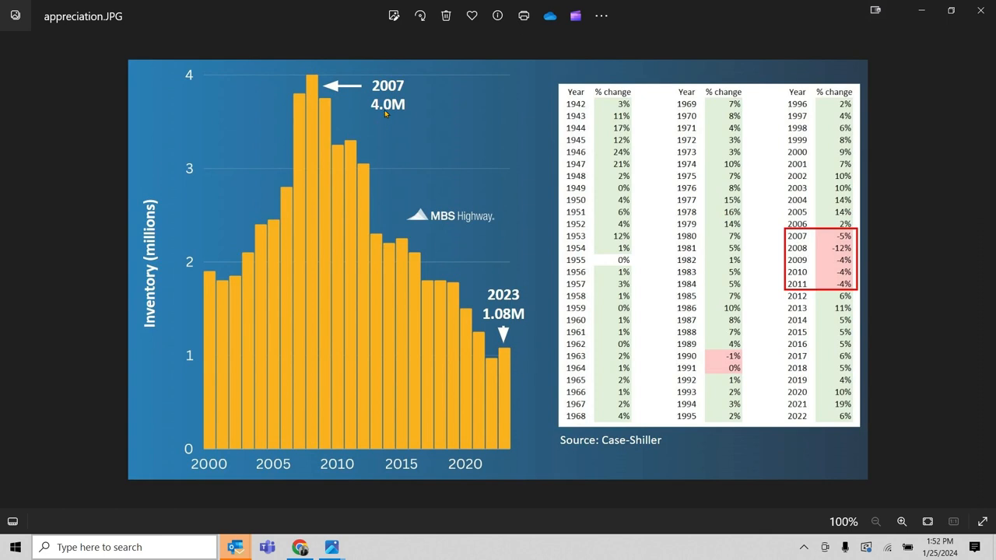
mouse_move(401, 144)
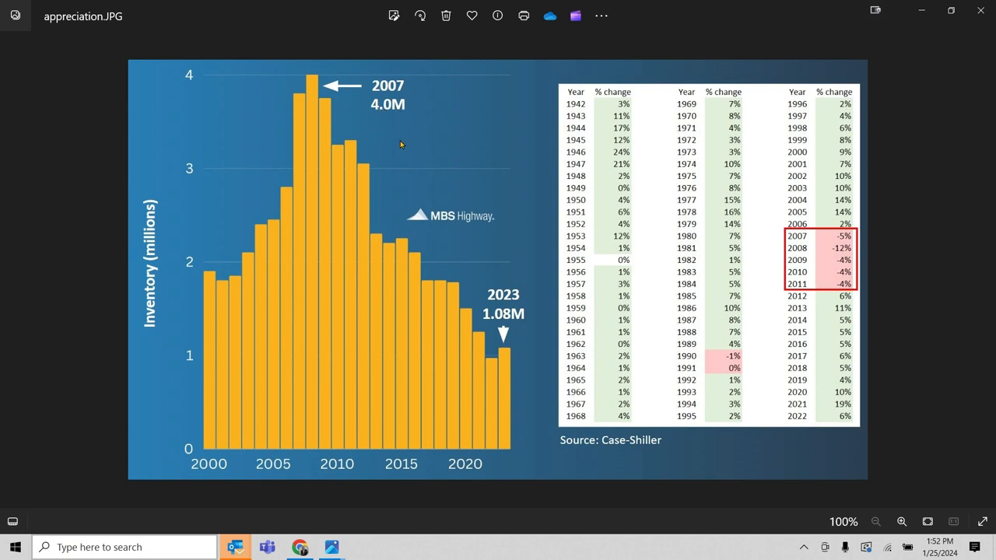
mouse_move(392, 255)
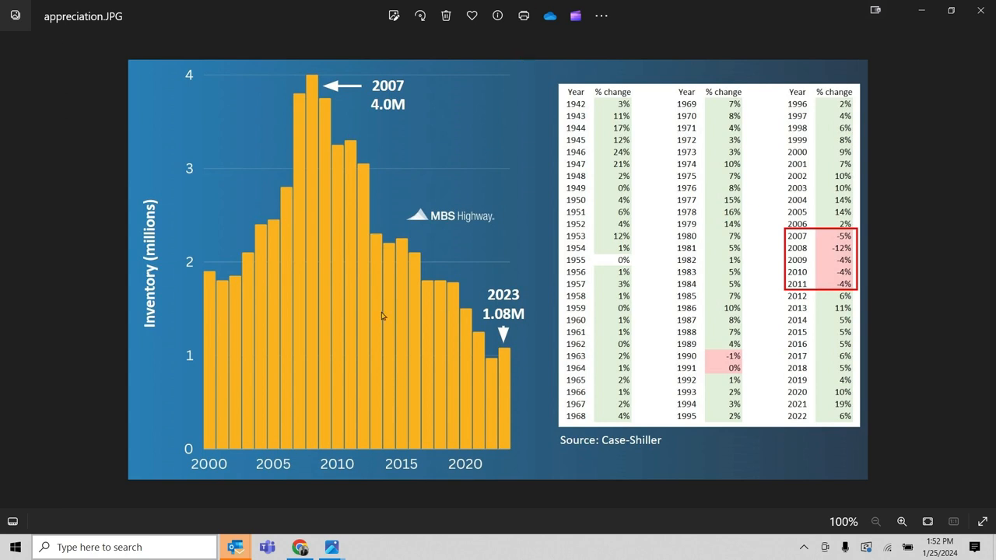
mouse_move(368, 165)
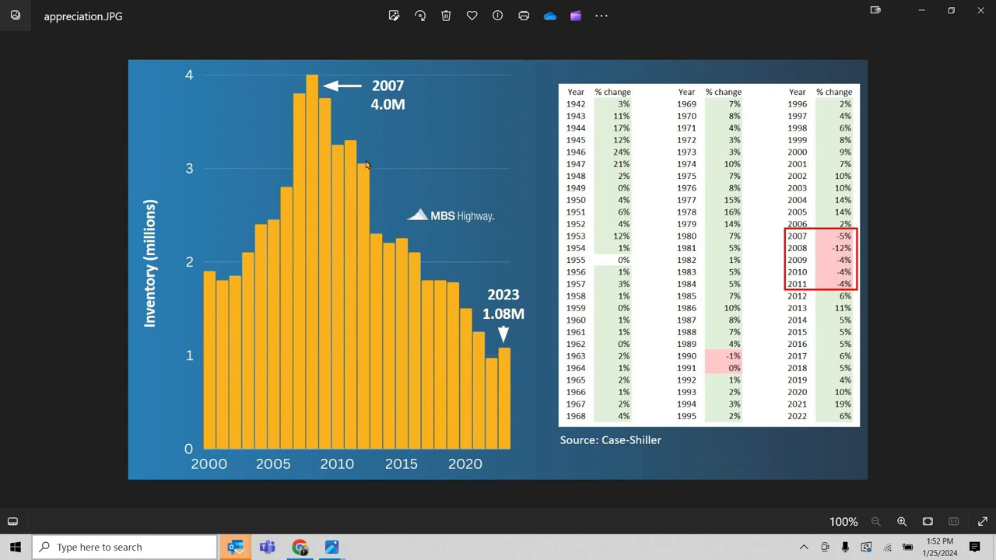
mouse_move(371, 160)
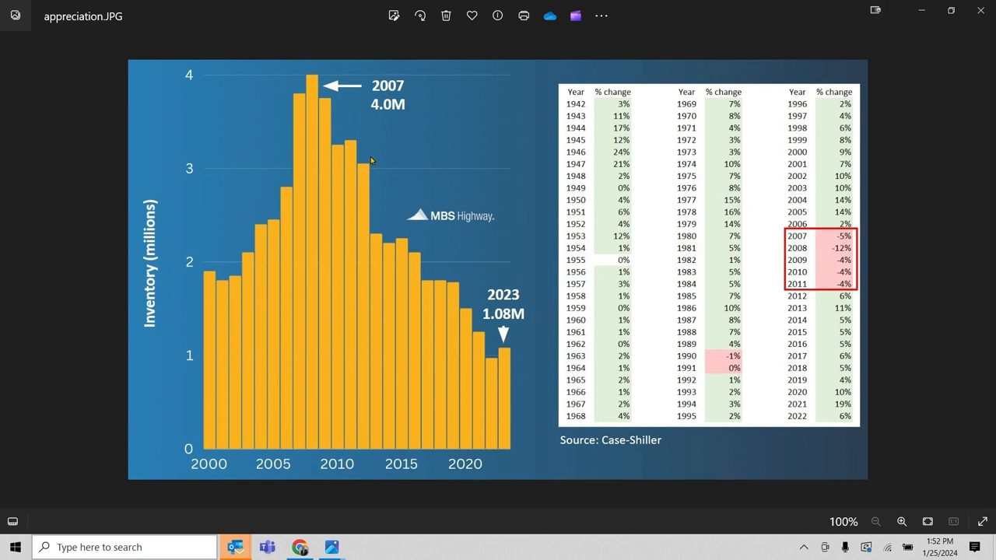
mouse_move(395, 125)
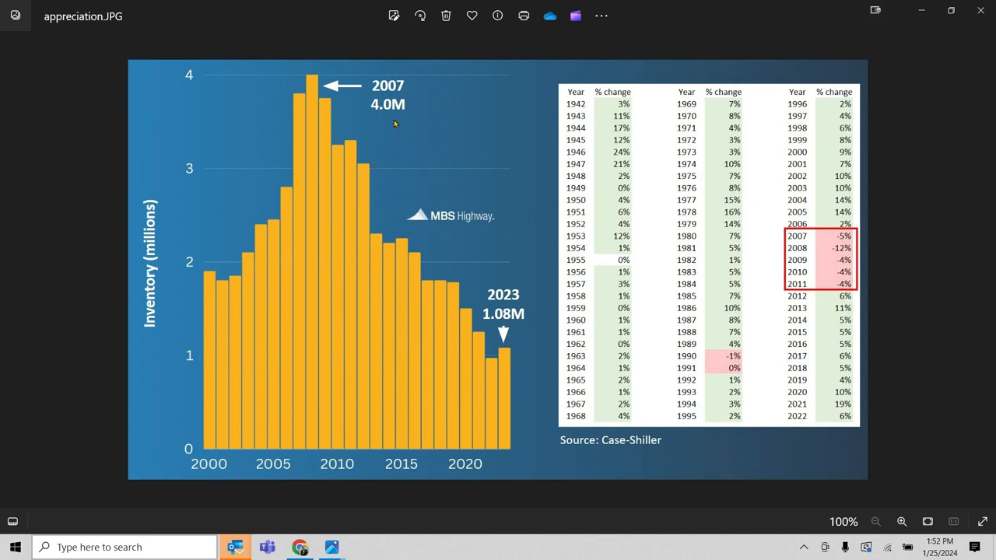
mouse_move(439, 128)
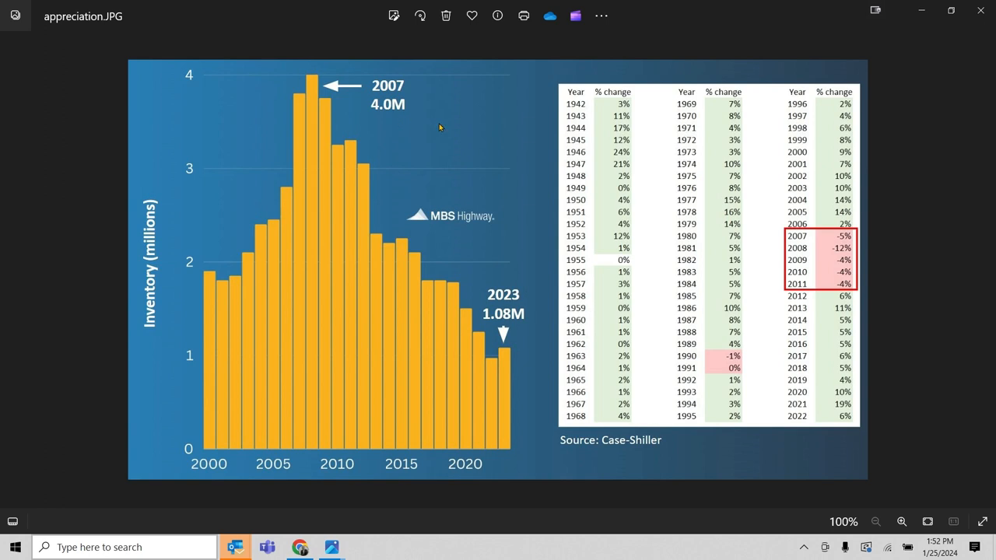
mouse_move(843, 308)
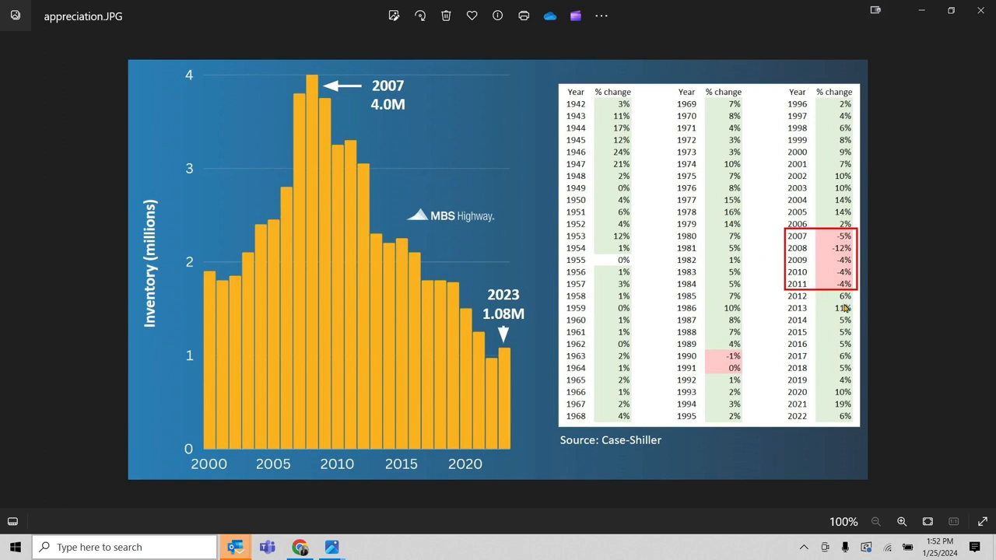
mouse_move(840, 321)
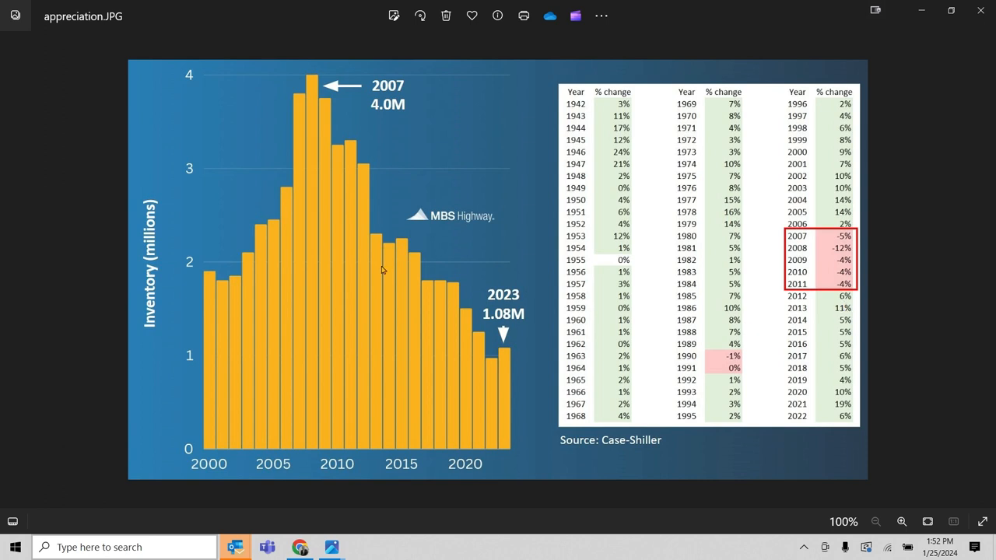
mouse_move(536, 277)
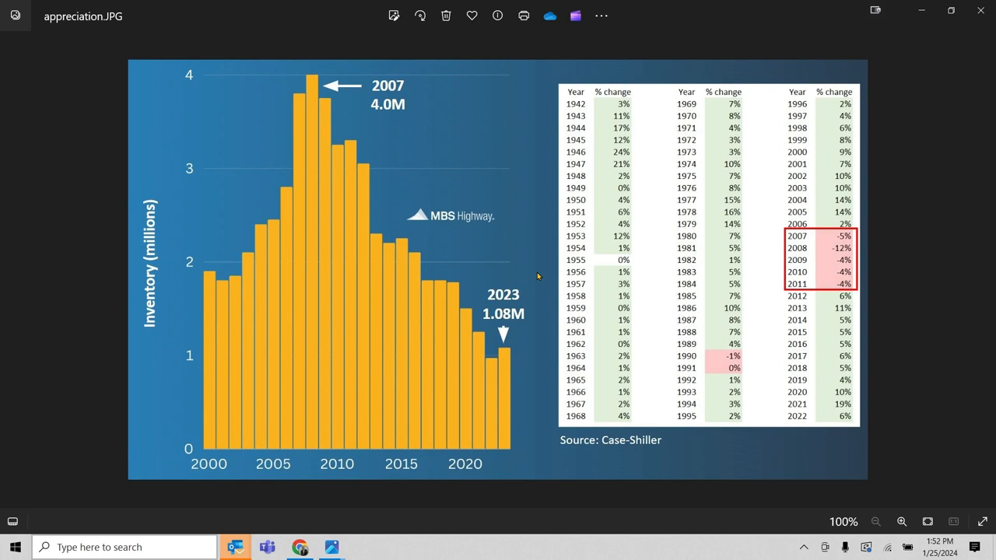
mouse_move(87, 513)
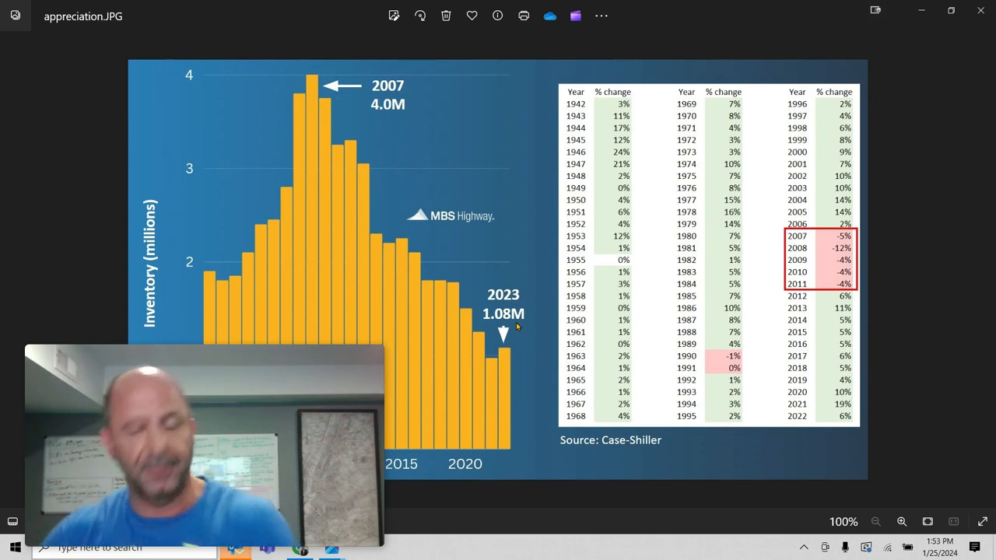
mouse_move(809, 280)
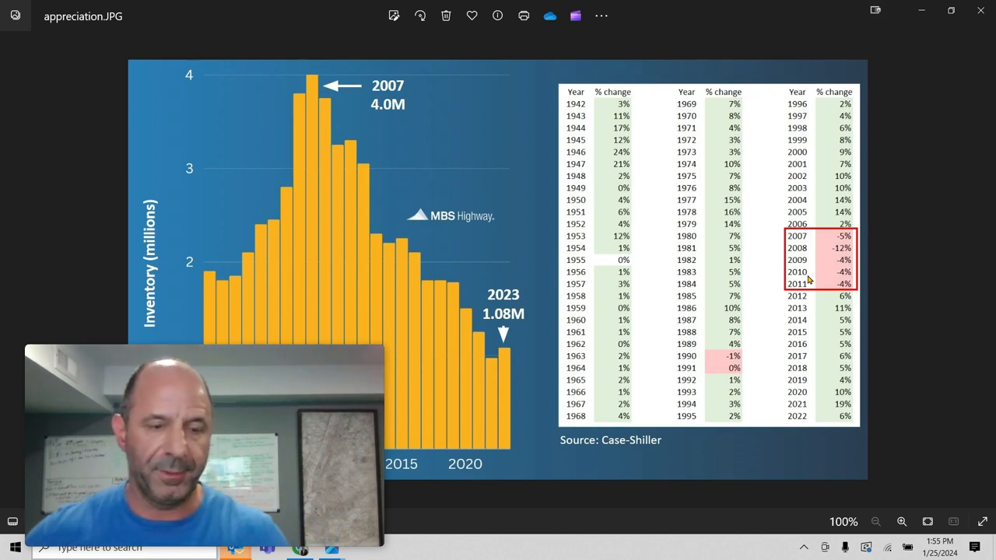
mouse_move(784, 404)
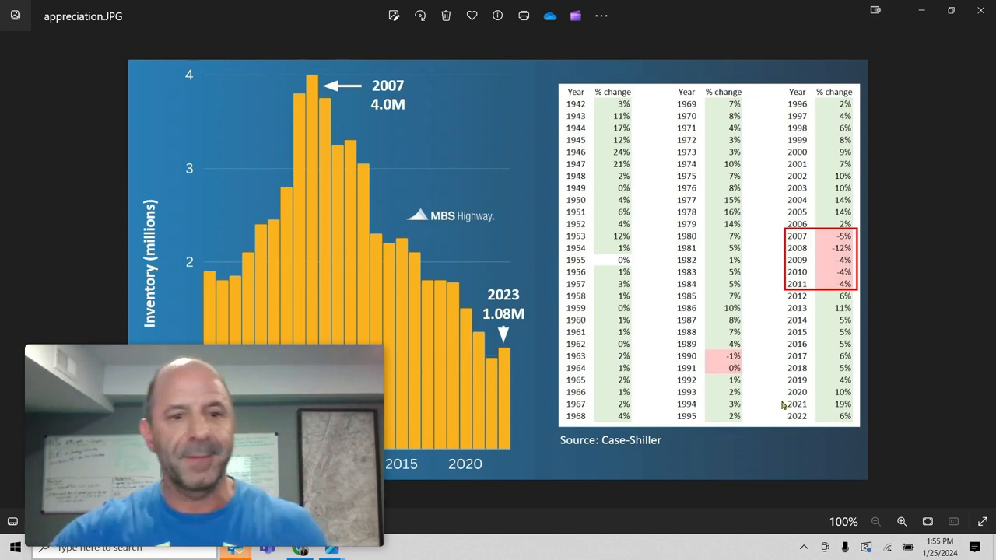